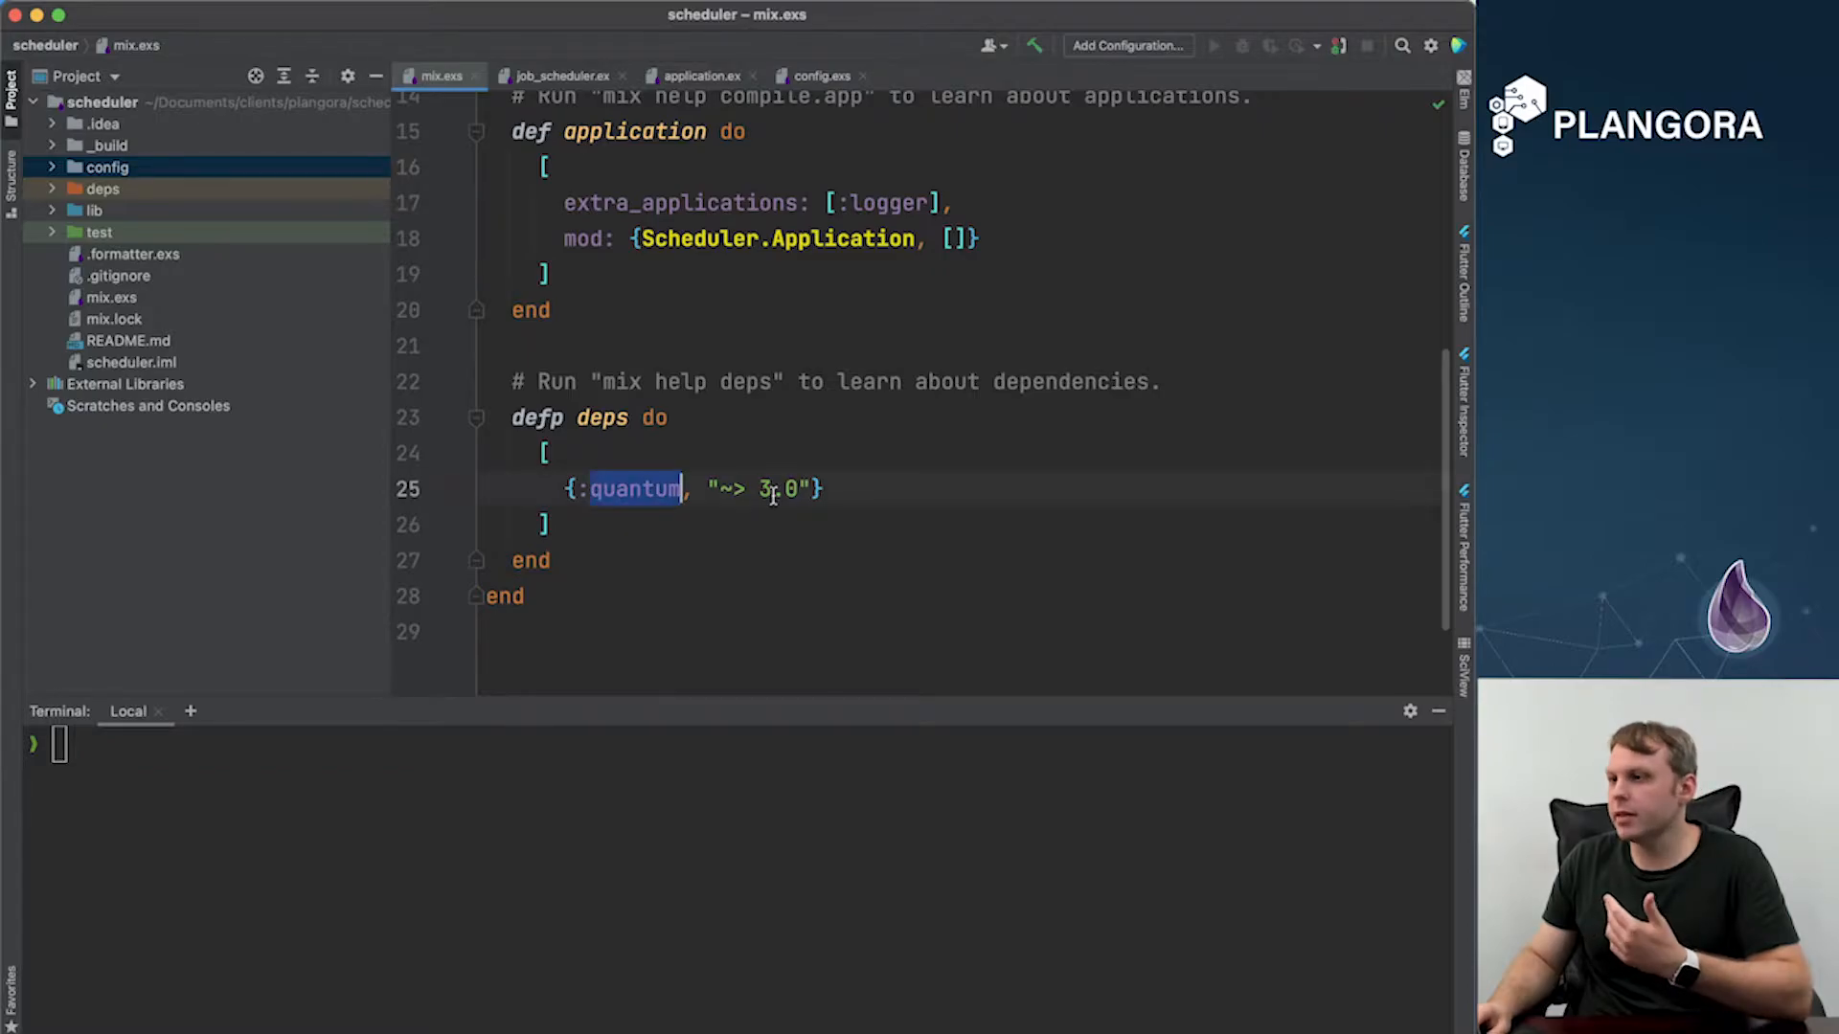
# - Complete the :quantum dependency as "~> 3.0" in mix.exs and view job_scheduler.ex
pyautogui.write('.')
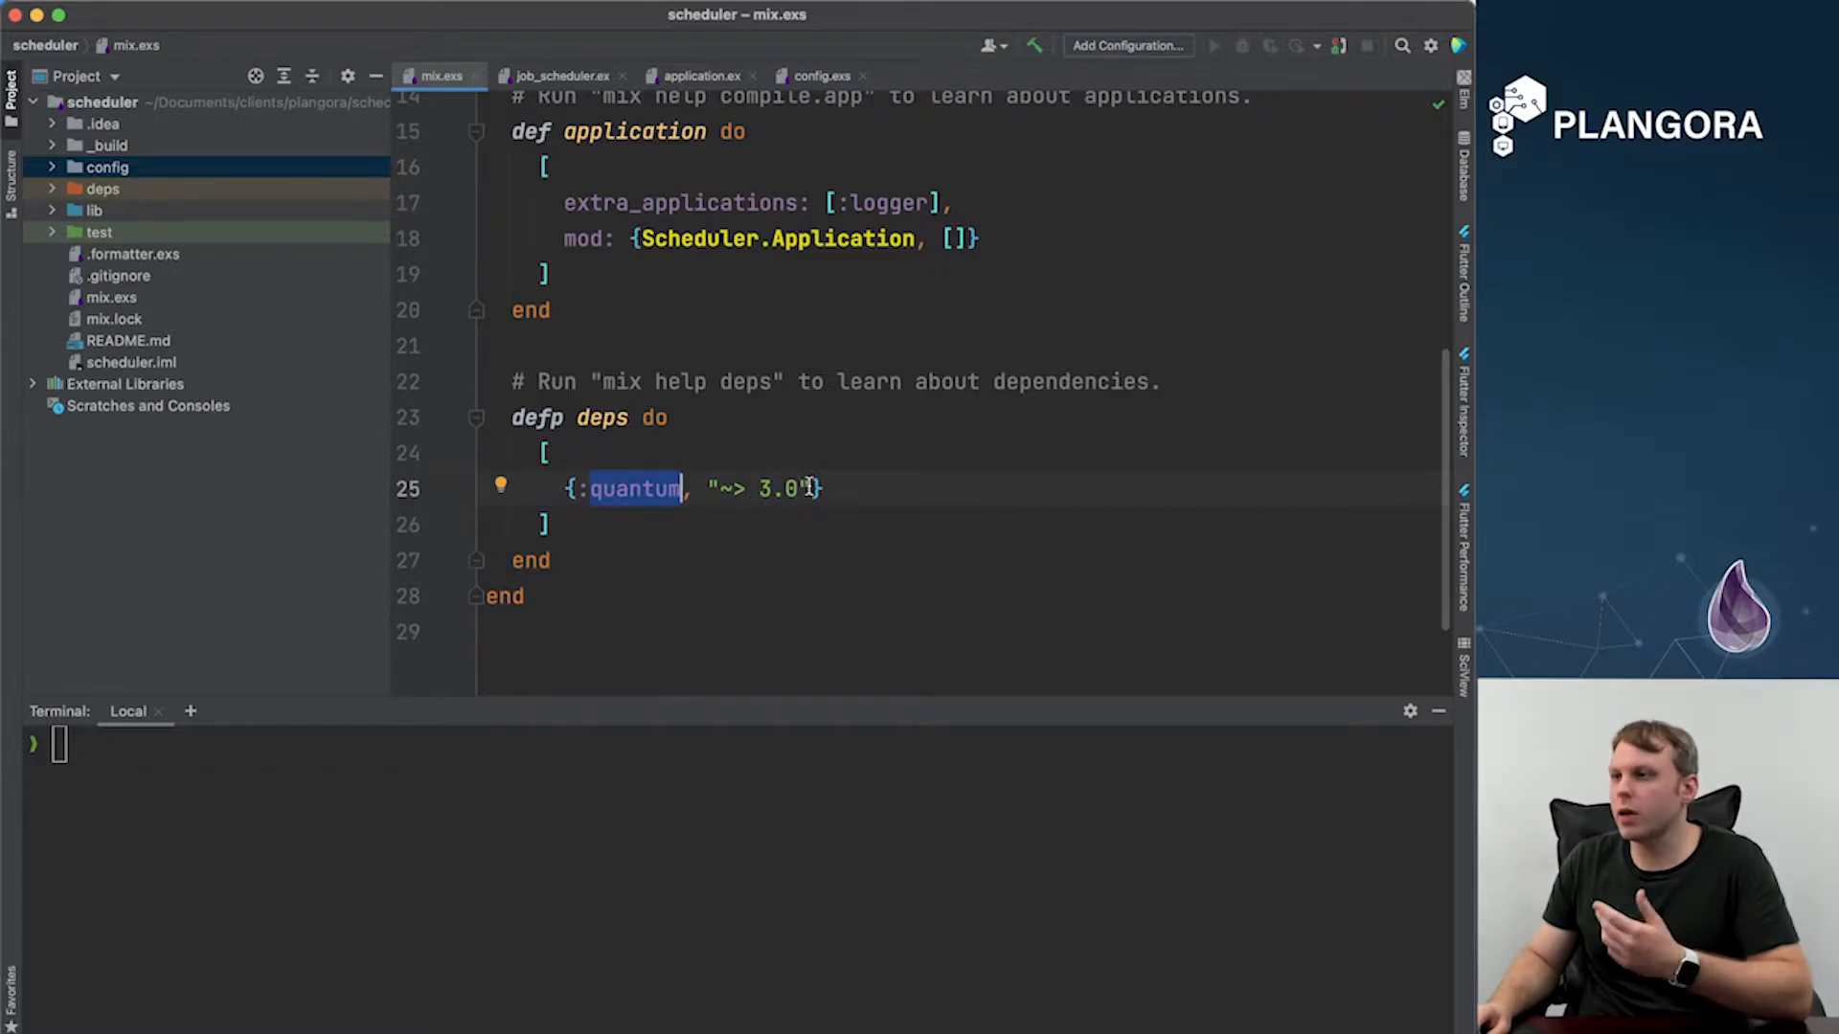
pyautogui.scroll(3)
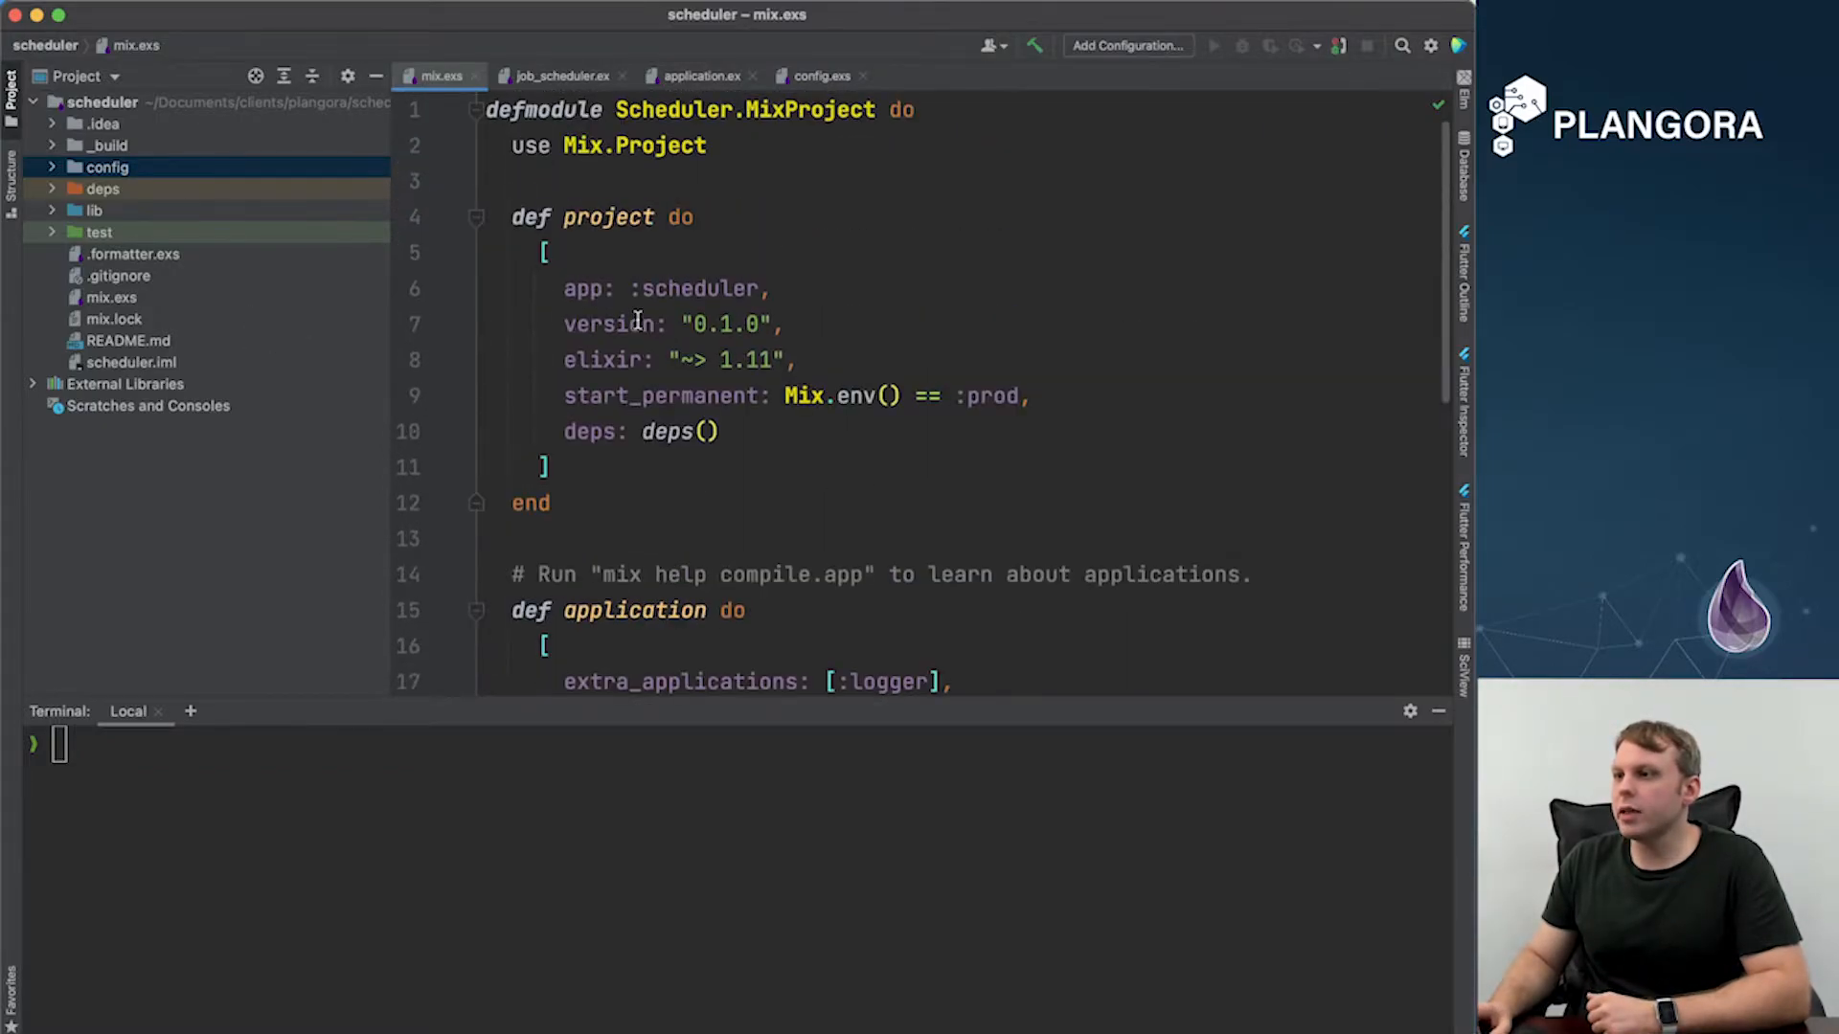
pyautogui.click(559, 77)
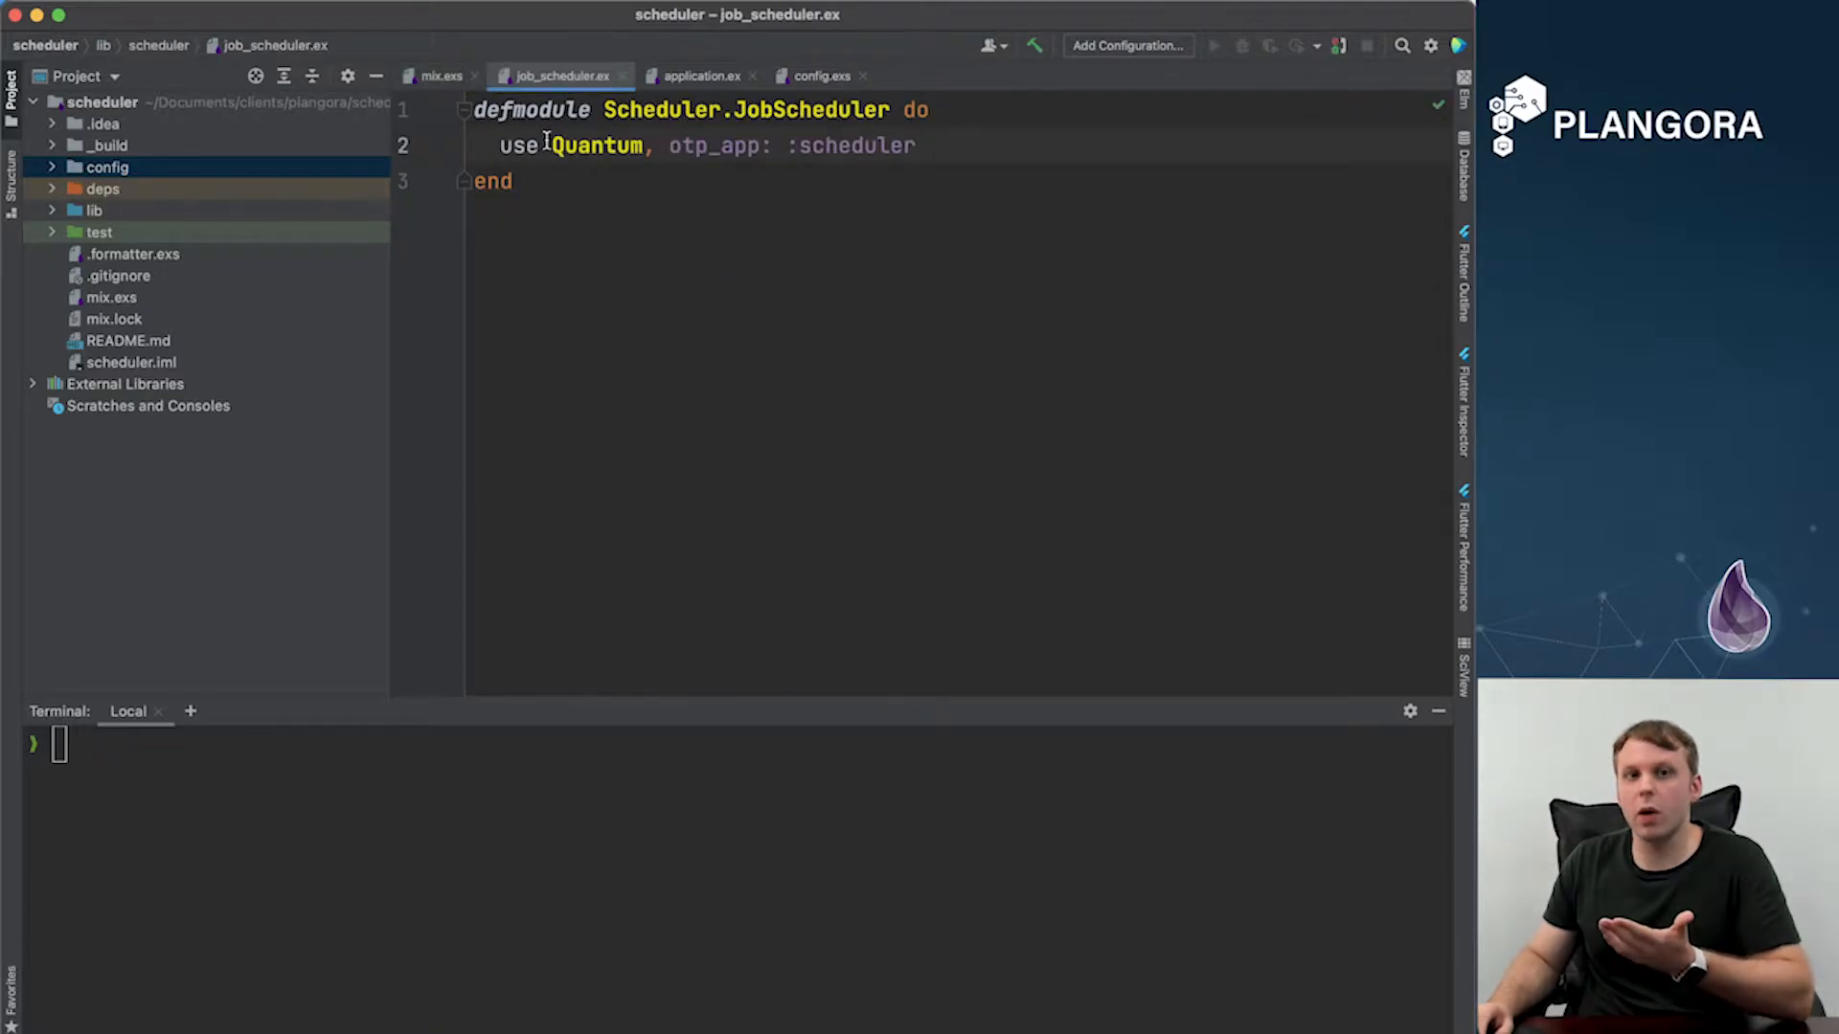
# - Highlight the :scheduler otp_app atom, then view application.ex with Scheduler.JobScheduler as a child
pyautogui.doubleClick(855, 146)
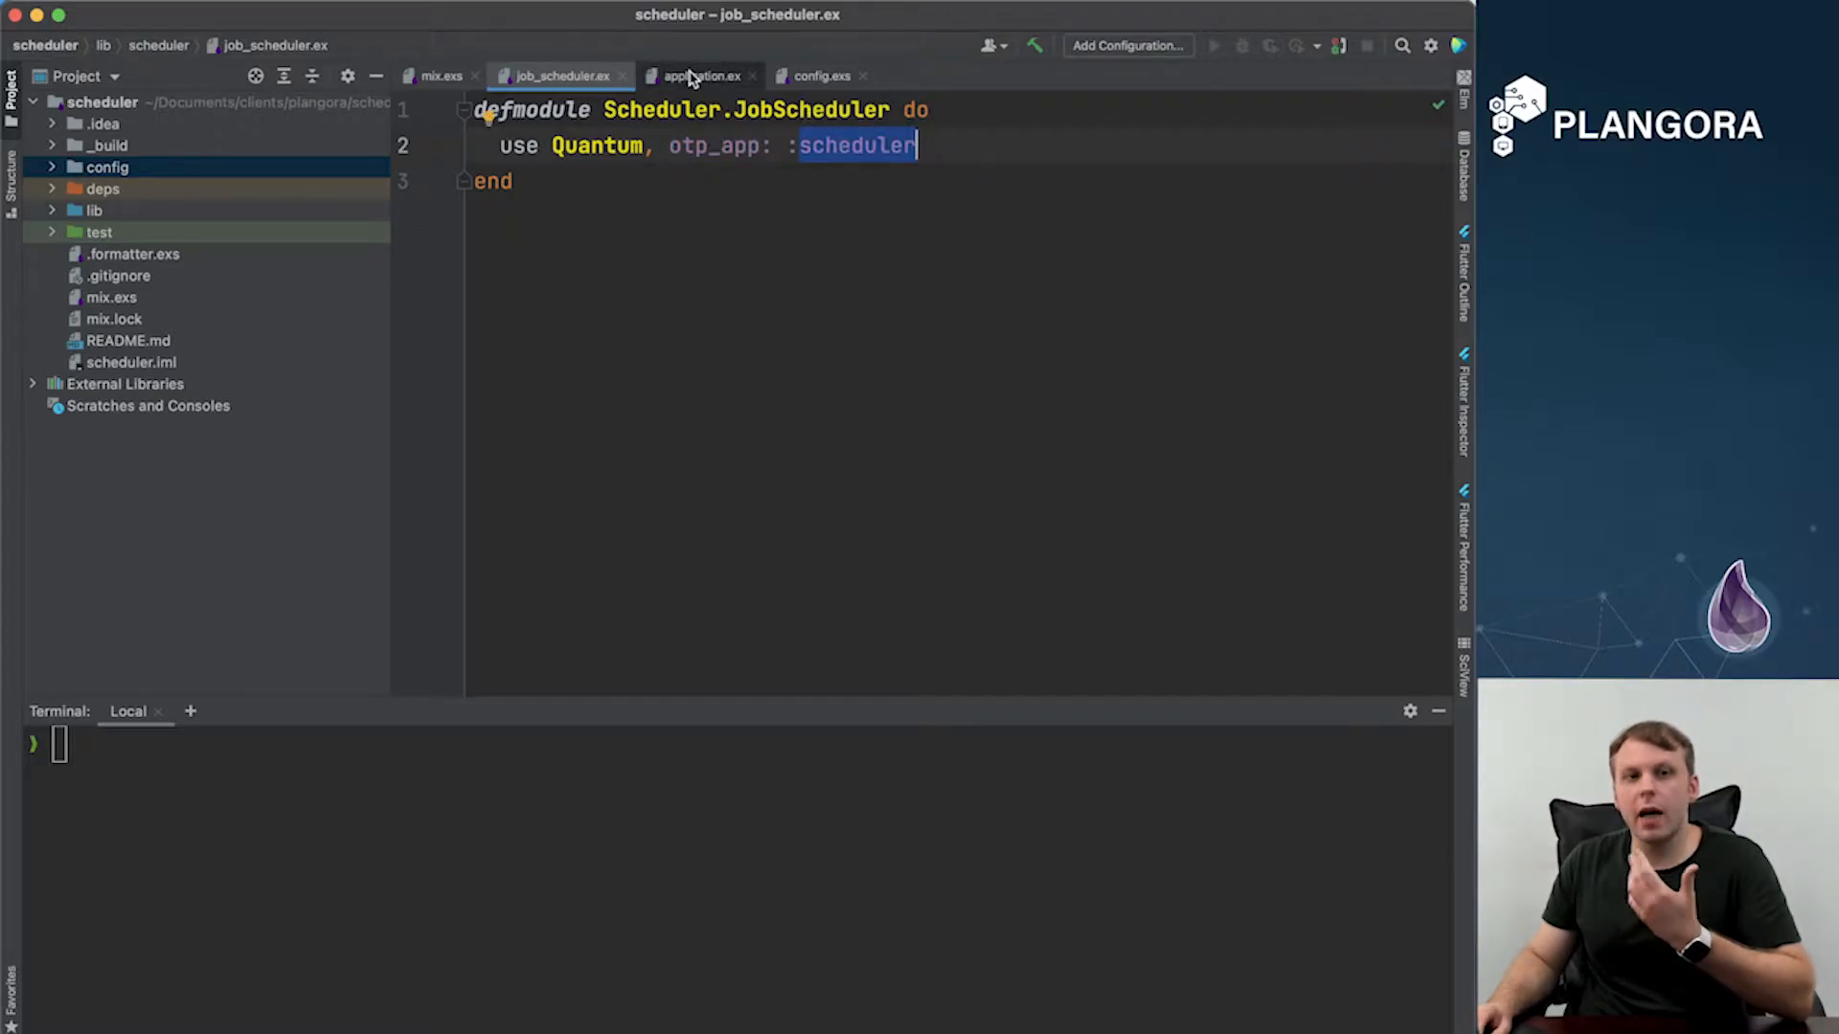
pyautogui.click(699, 75)
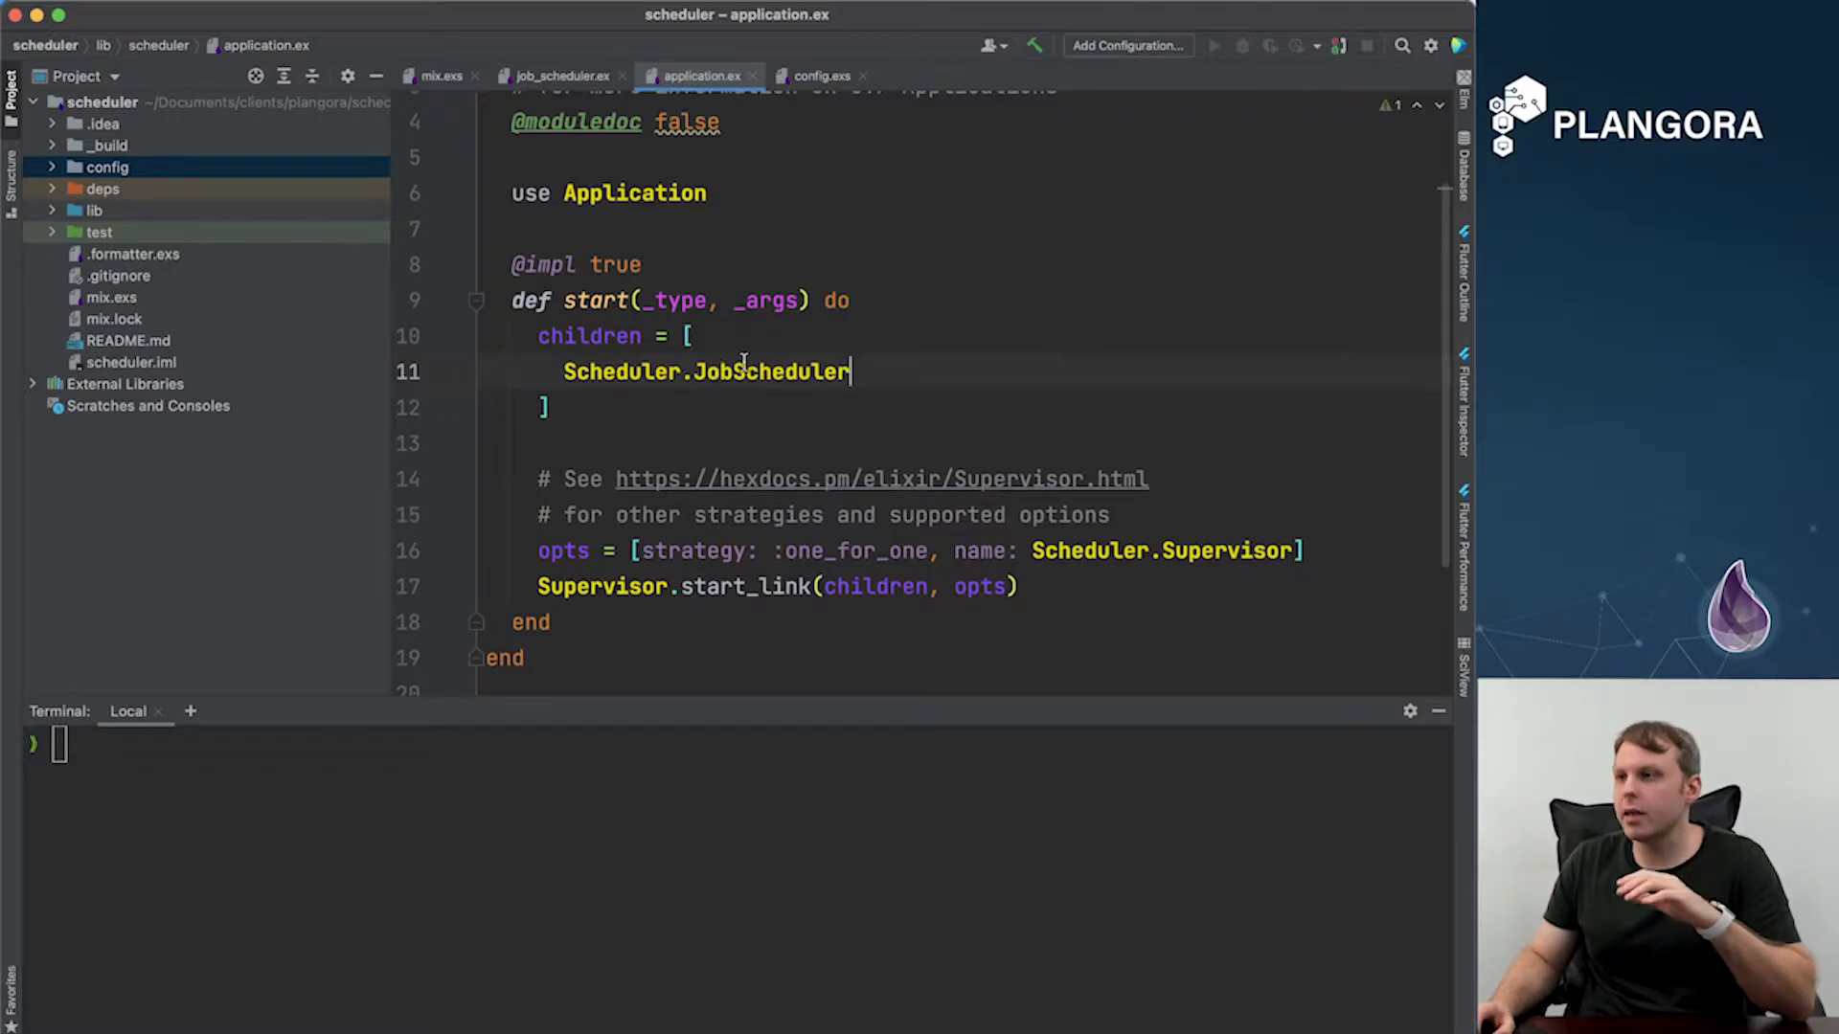
# - View config.exs with its two every-minute Scheduler.JobScheduler jobs
pyautogui.click(821, 75)
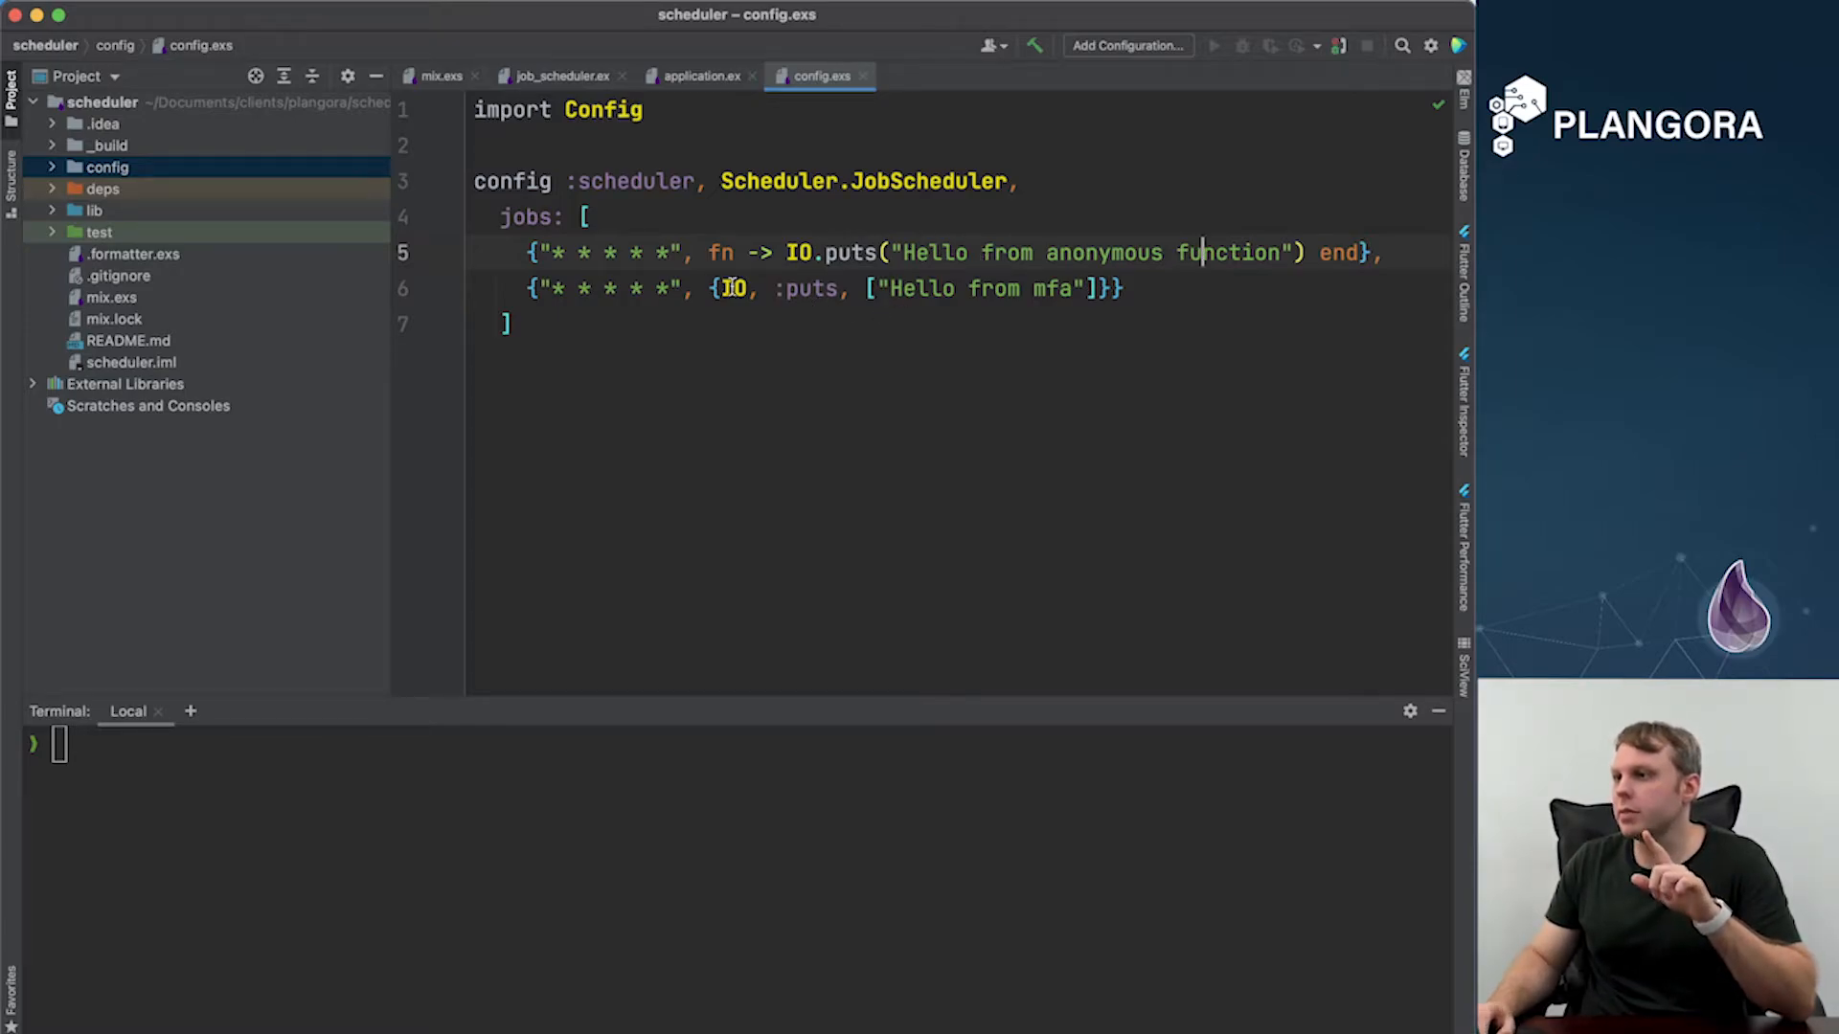
pyautogui.doubleClick(735, 288)
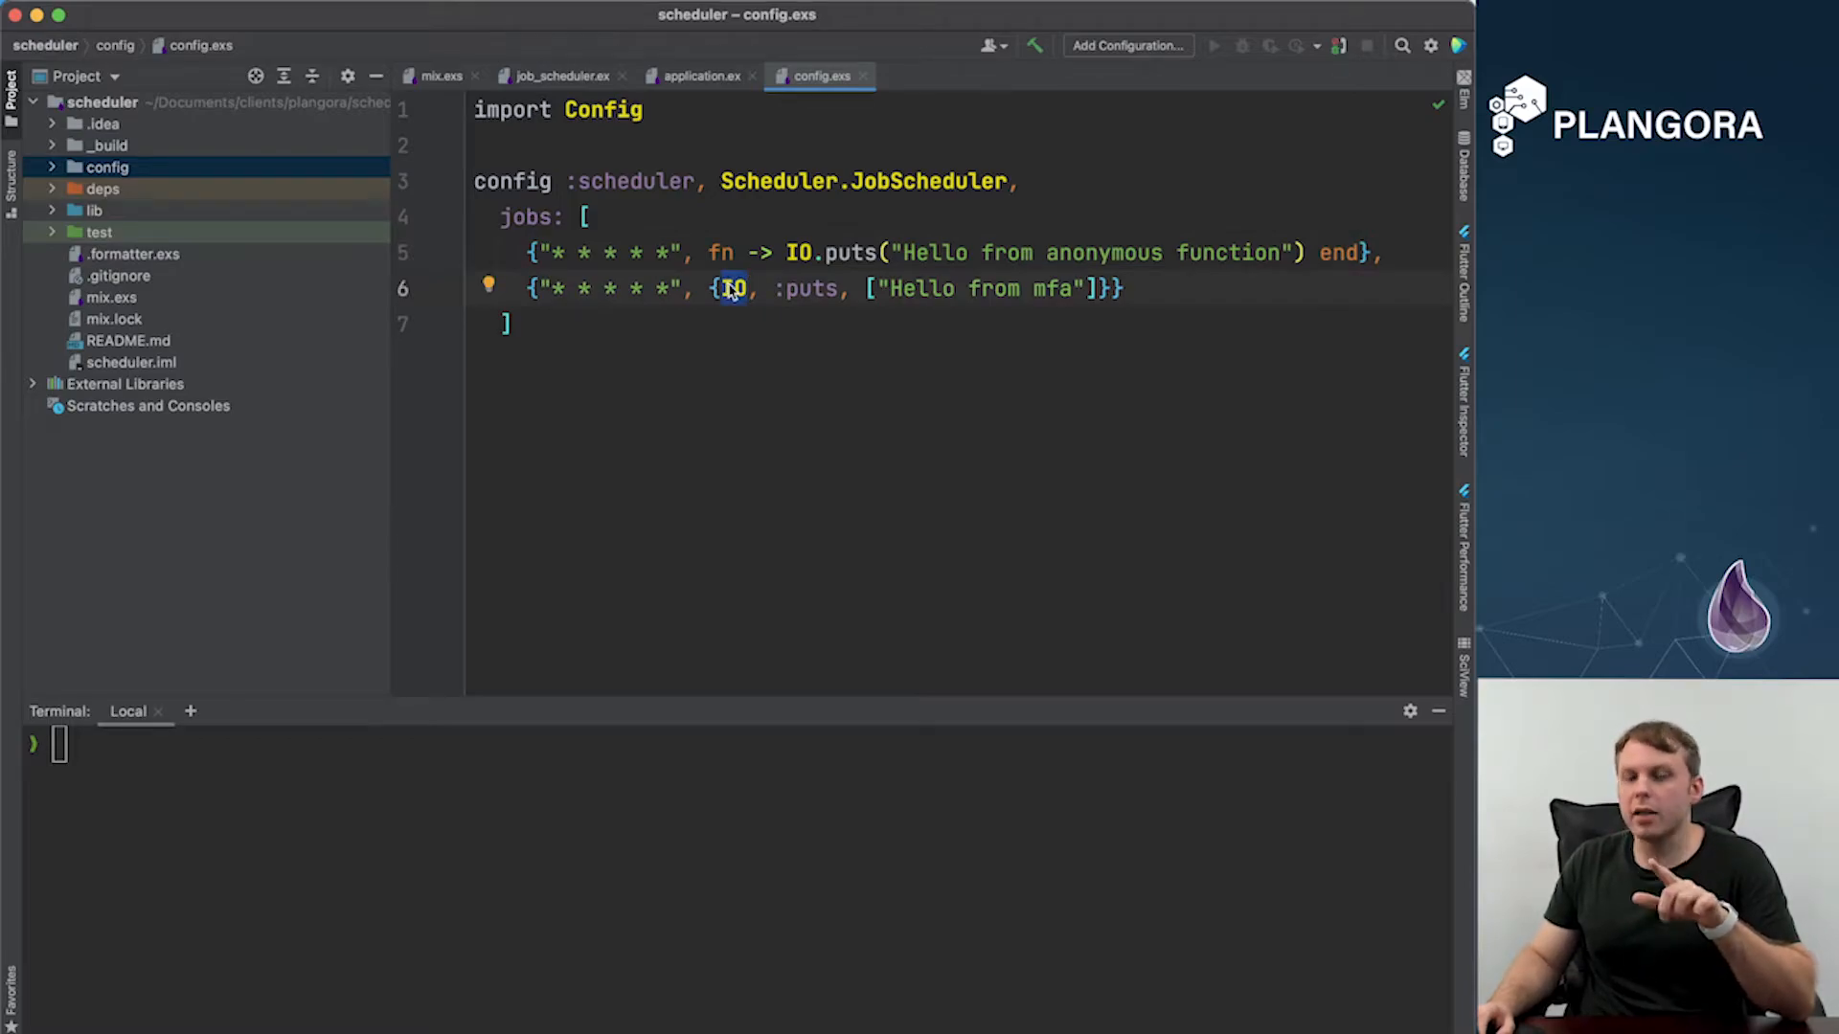
pyautogui.doubleClick(808, 288)
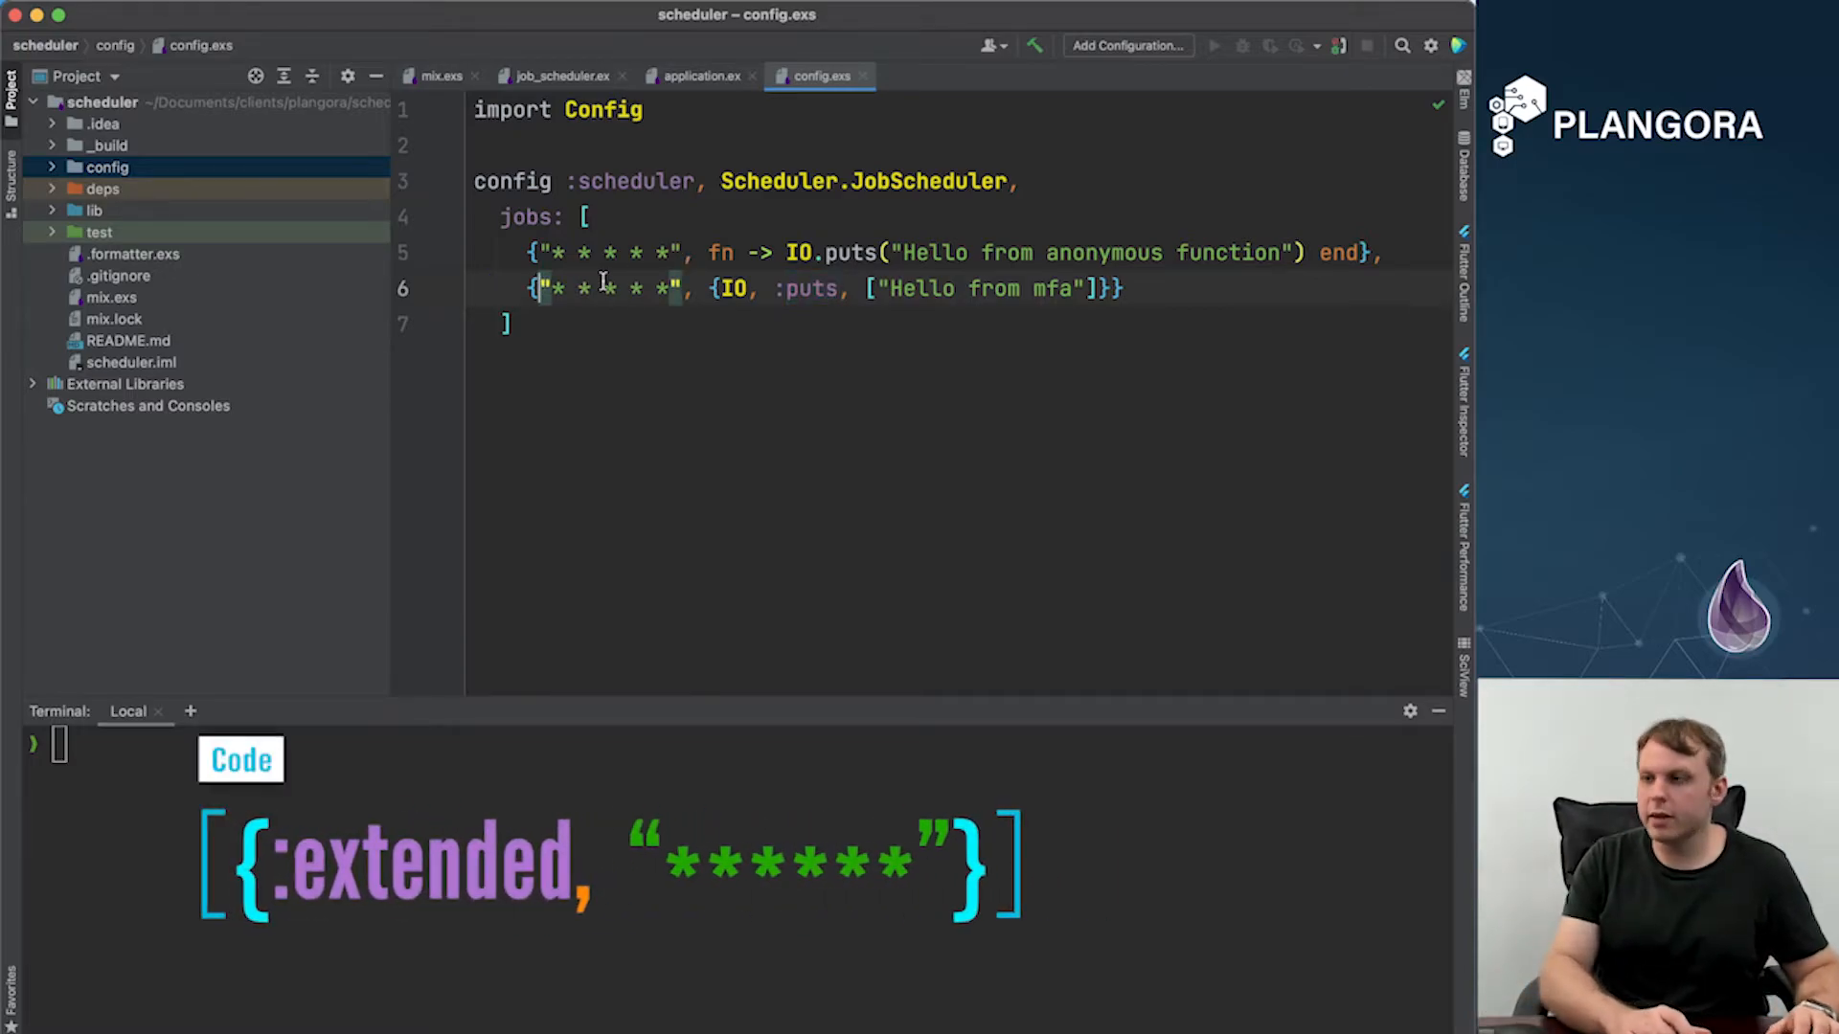
# - Give the MFA job an {:extended, "* * * * * *"} schedule and run iex -S mix in the terminal
pyautogui.write('{:extended,')
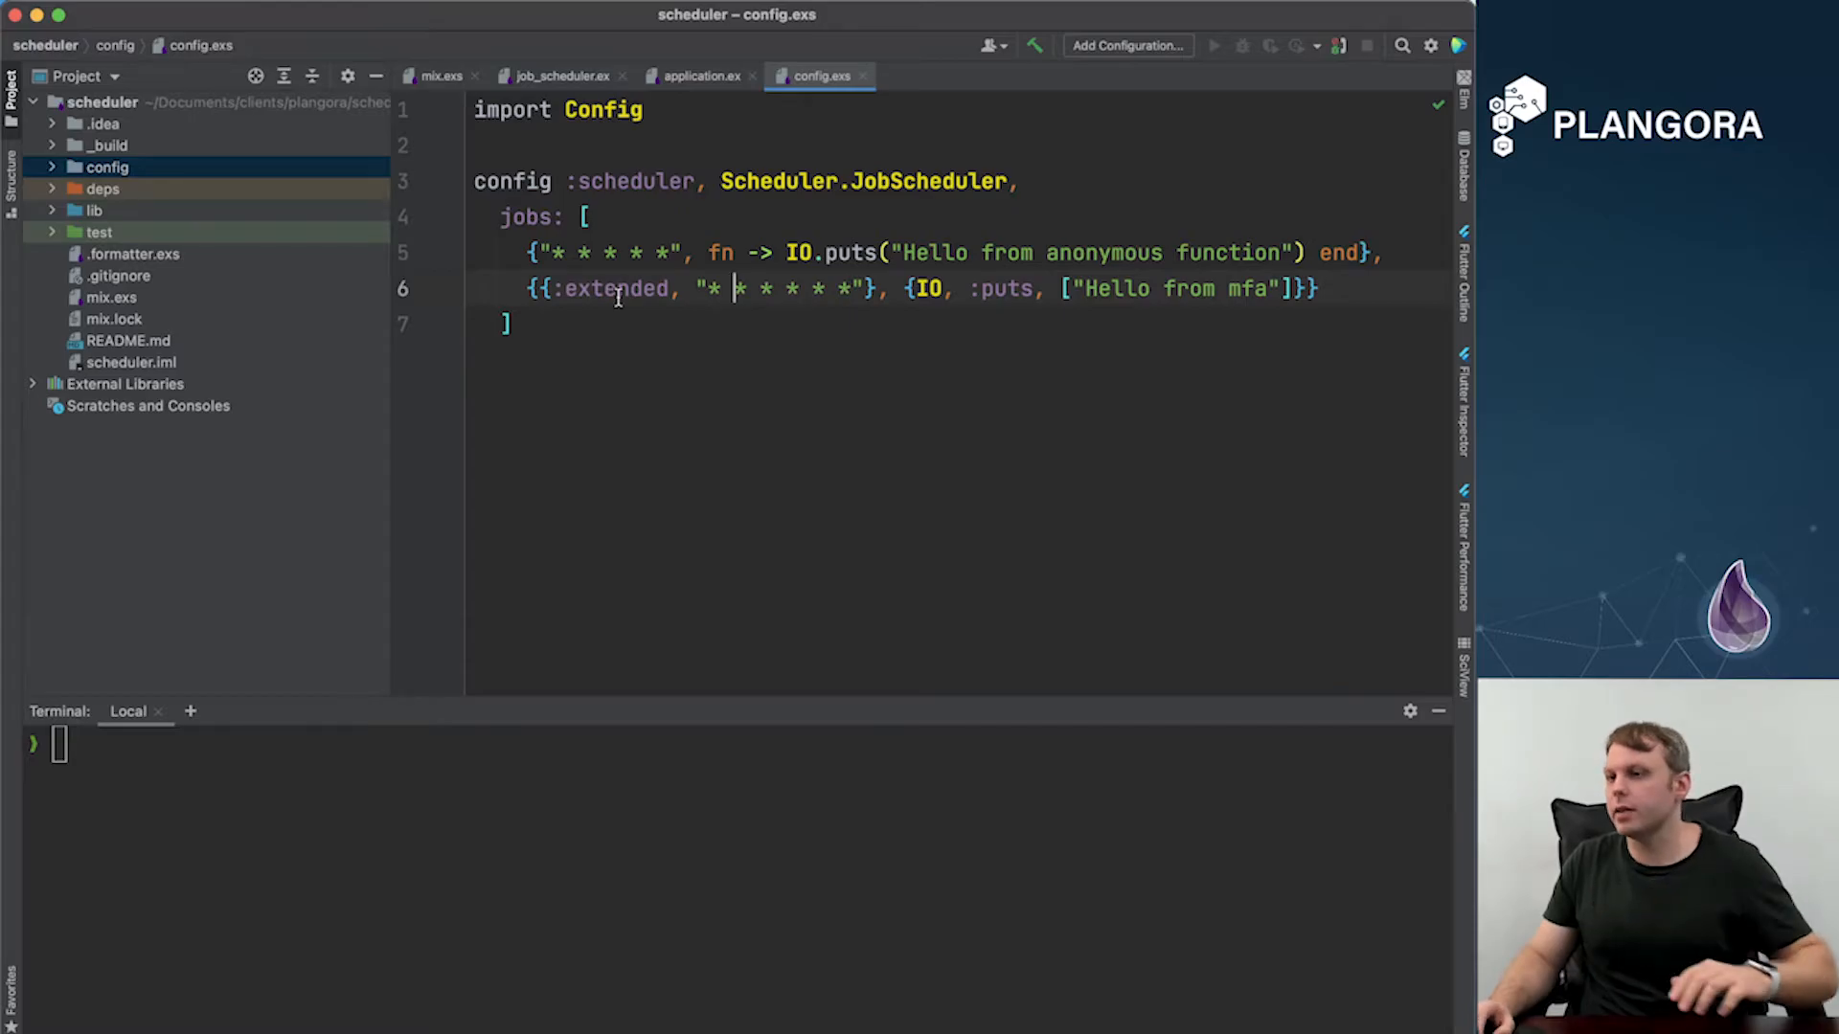
pyautogui.write('iex -')
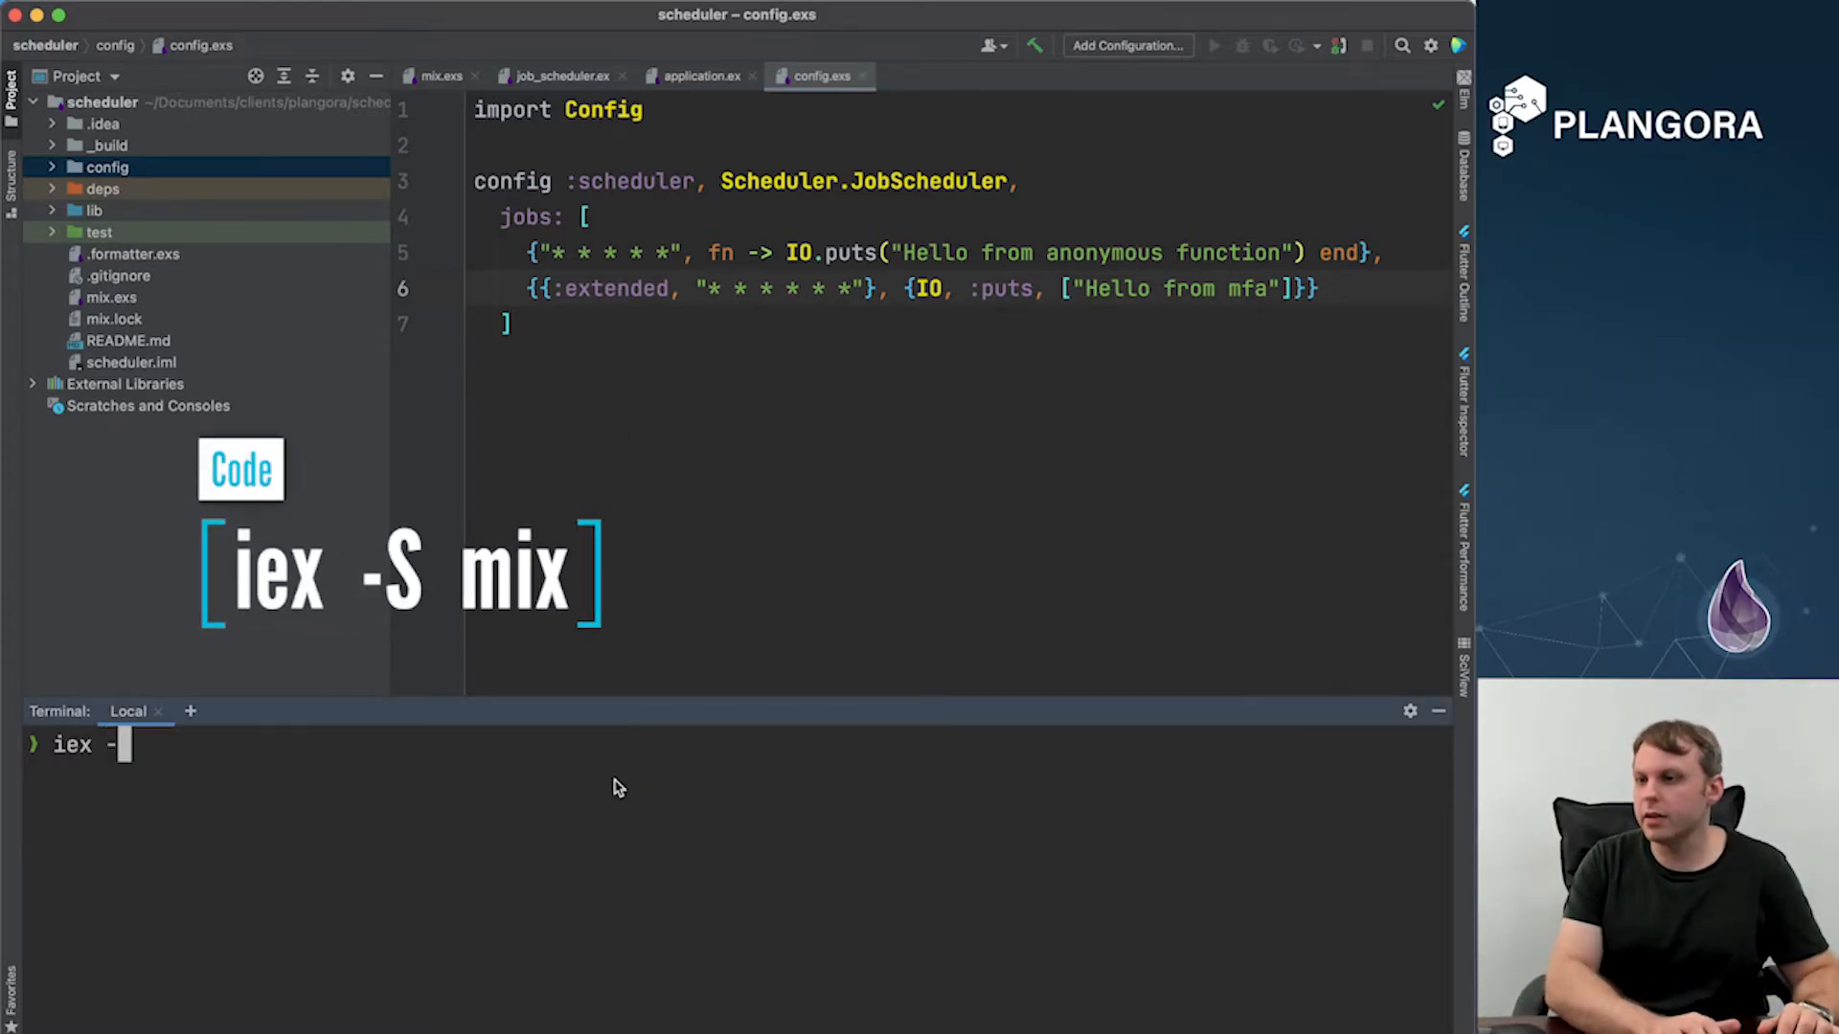
pyautogui.press('Return')
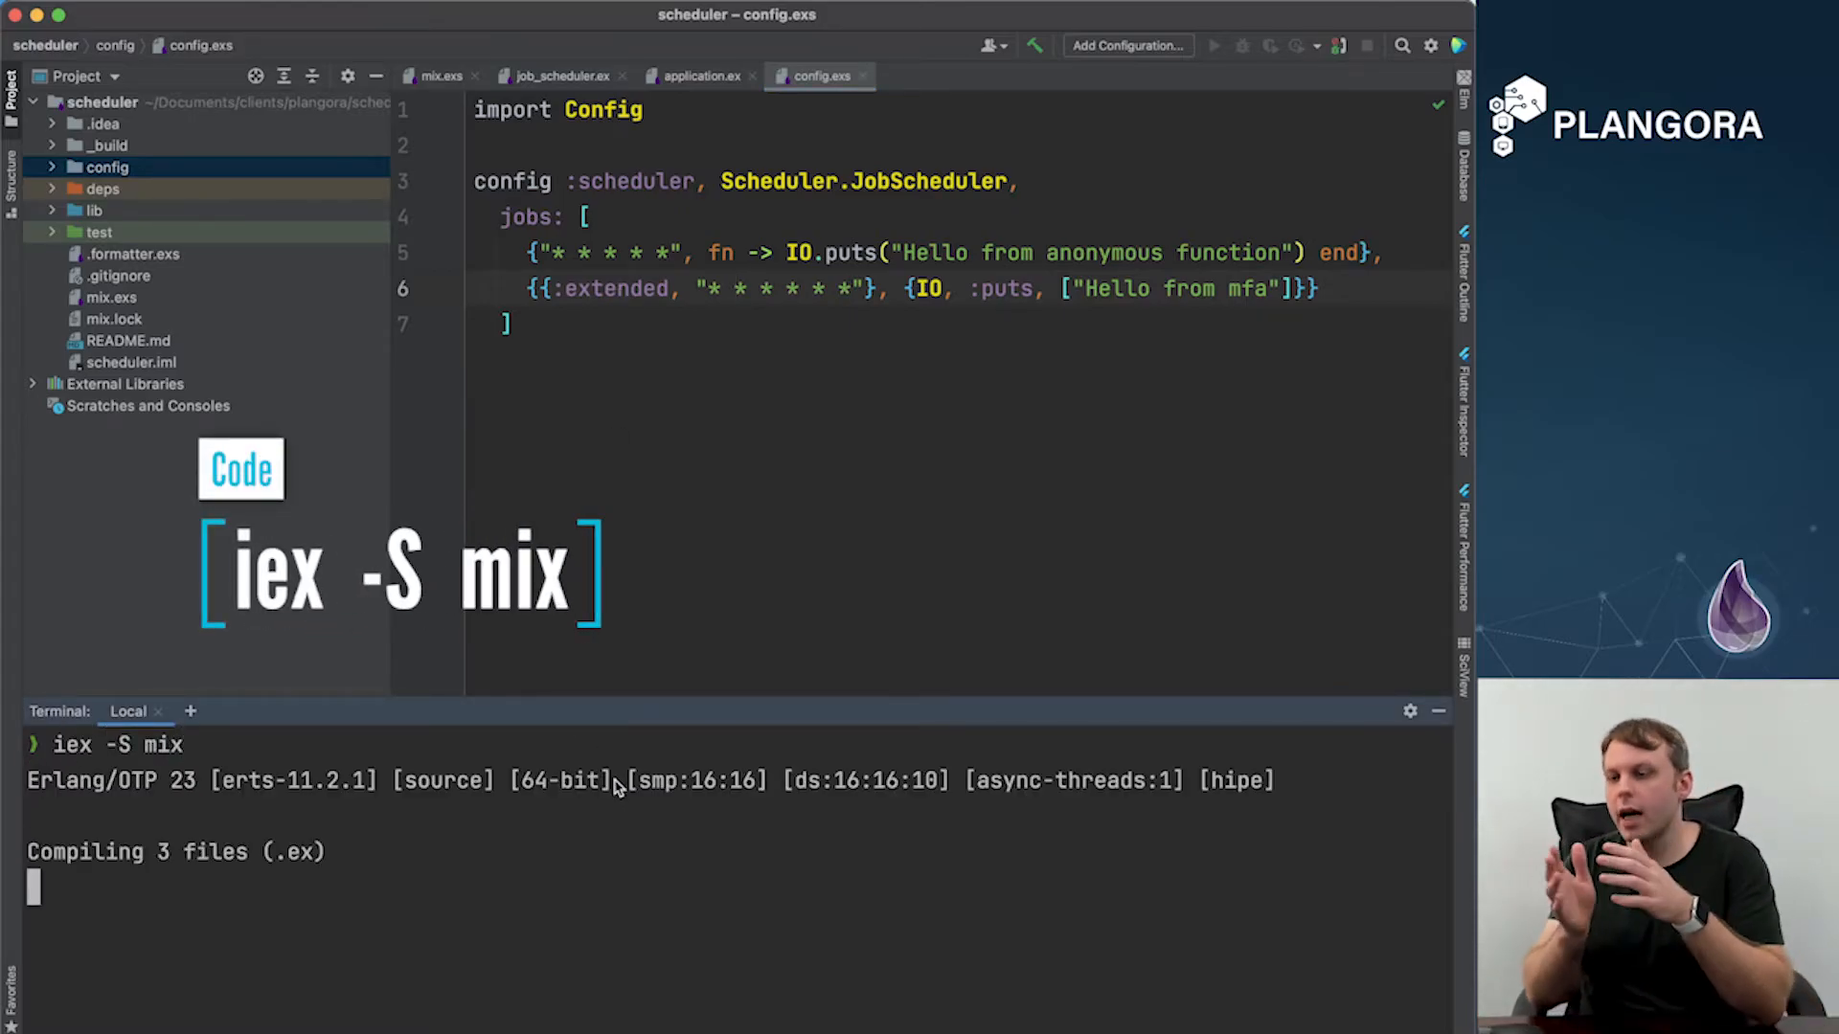